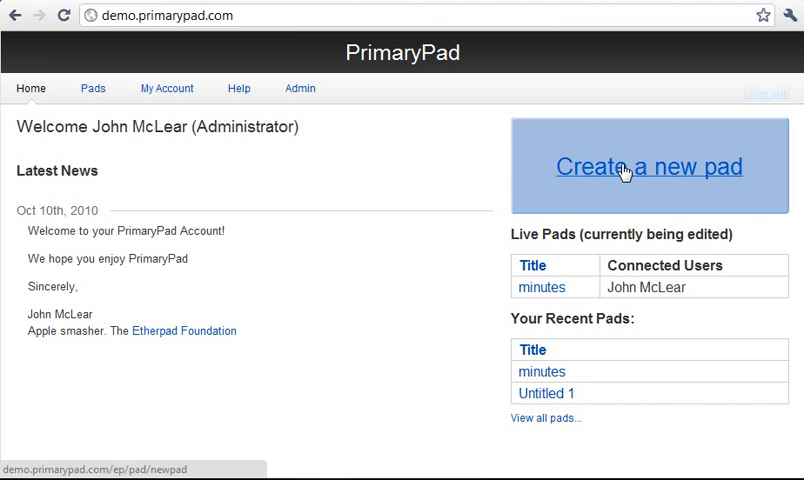
Create the Untitled 2 pad and overwrite its welcome text with 'slkdjfklsjdf'
{"action": "left_click", "coordinate": [649, 166]}
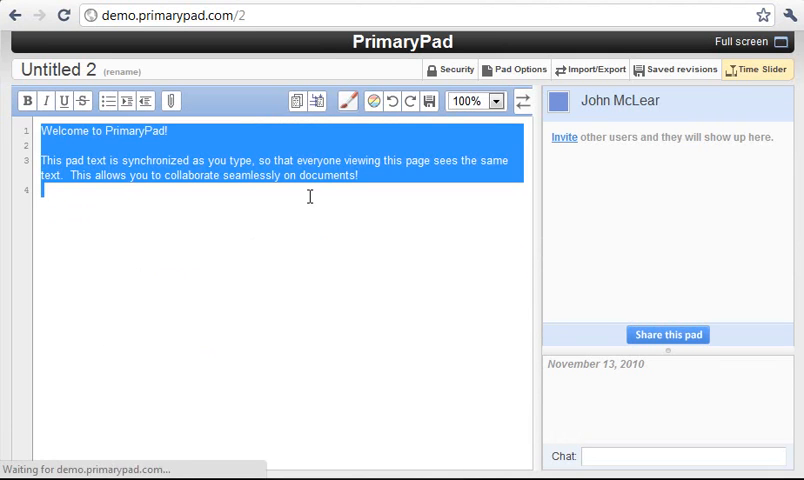
{"action": "type", "text": "slkdjfklsjdf"}
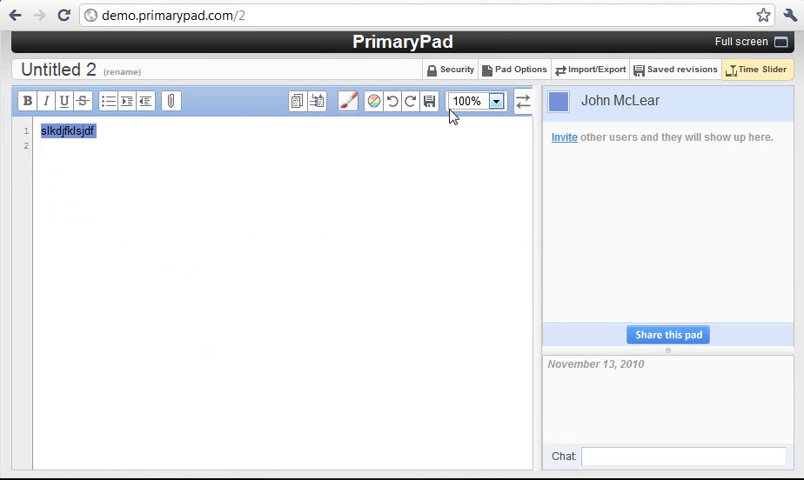
{"action": "mouse_move", "coordinate": [350, 163]}
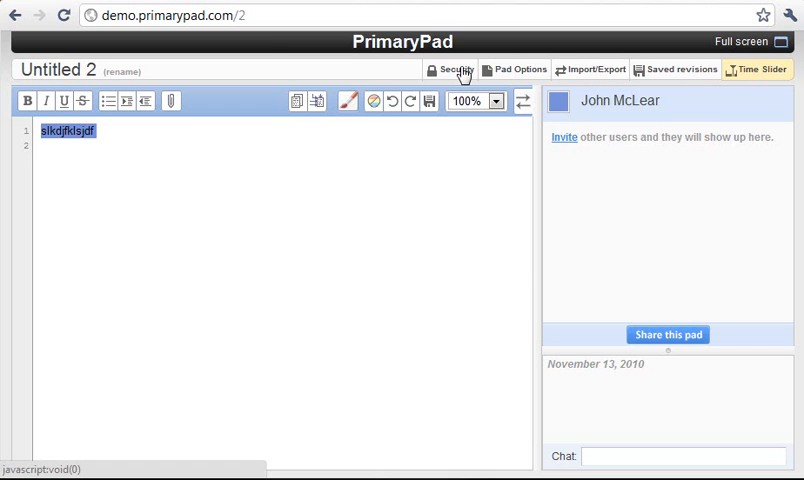
{"action": "mouse_move", "coordinate": [690, 334]}
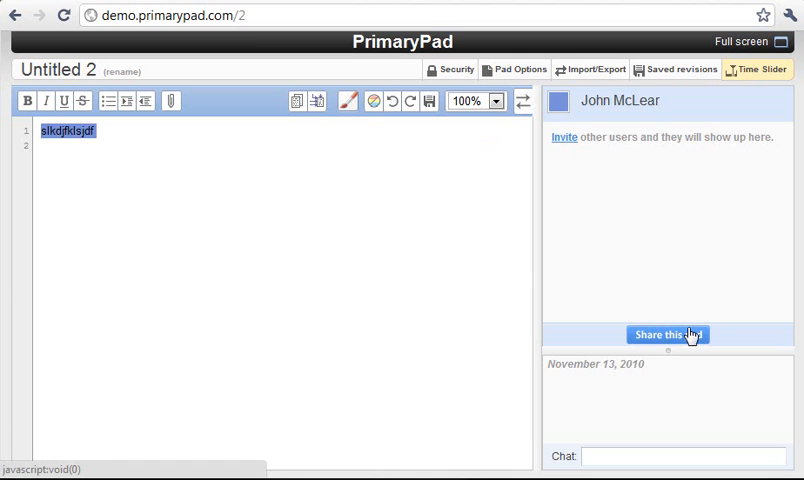
{"action": "left_click", "coordinate": [451, 69]}
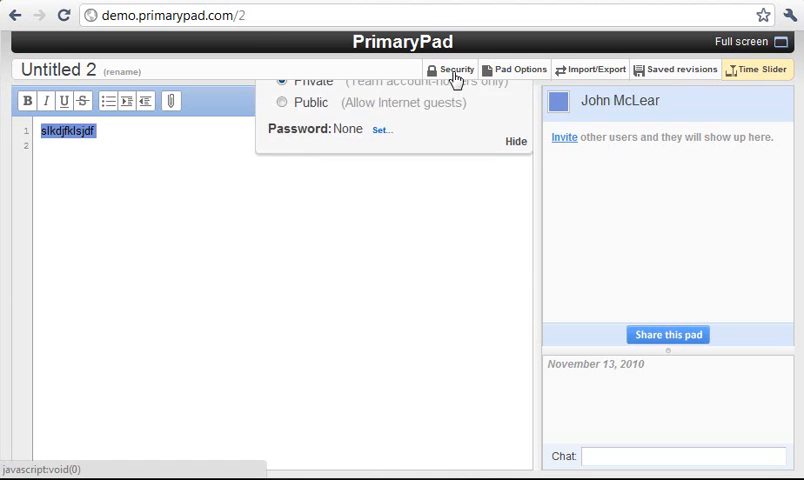
{"action": "left_click", "coordinate": [283, 138]}
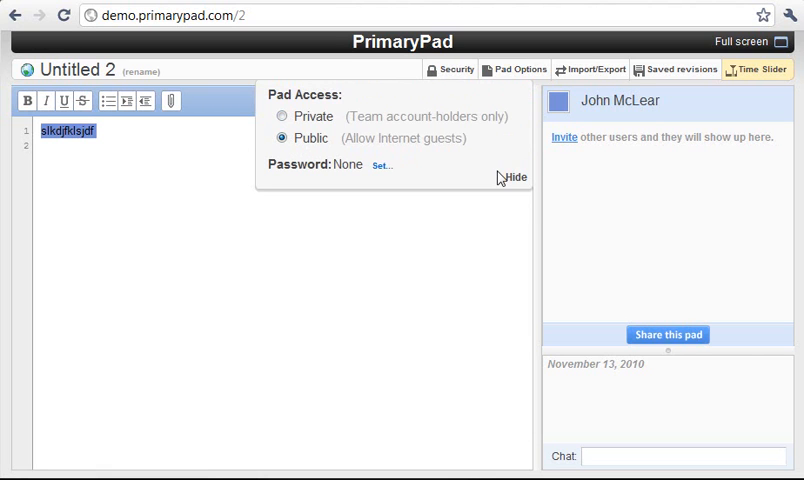
{"action": "mouse_move", "coordinate": [378, 162]}
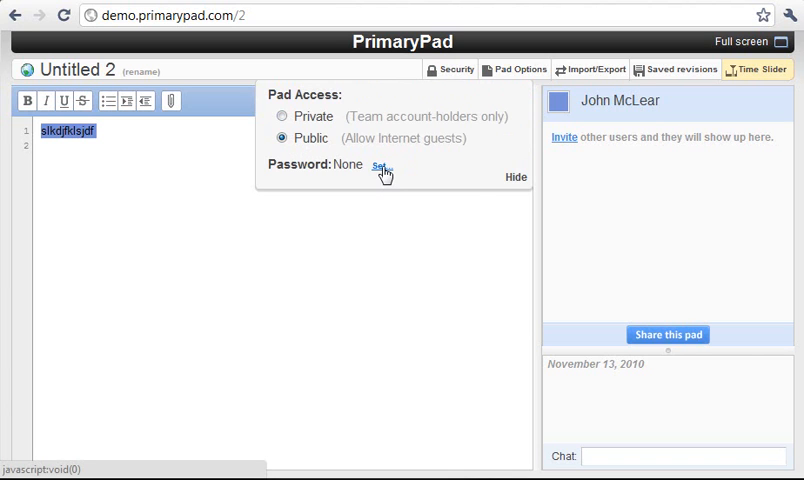
{"action": "left_click", "coordinate": [380, 165]}
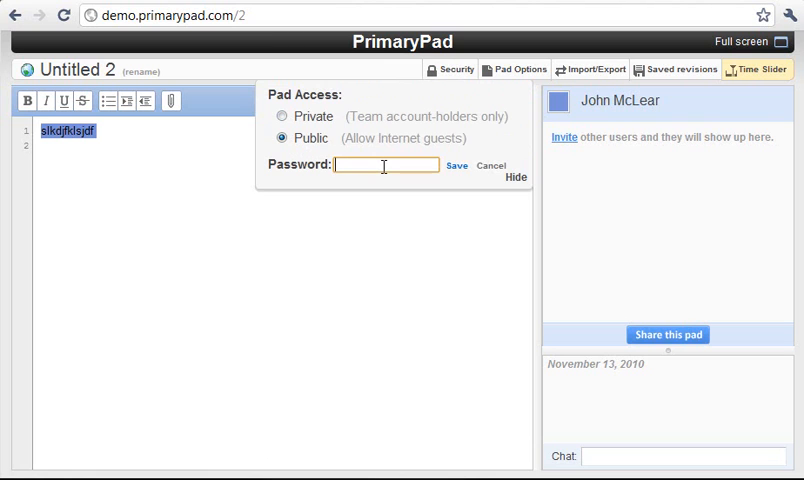
{"action": "type", "text": "demo"}
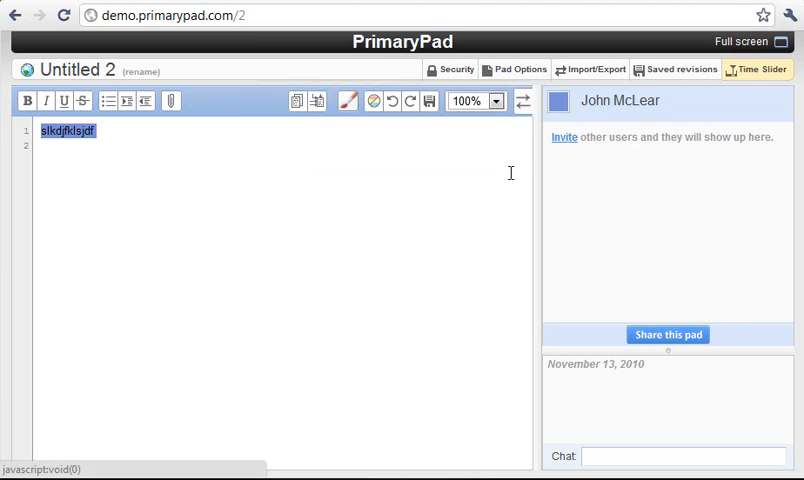
{"action": "mouse_move", "coordinate": [434, 176]}
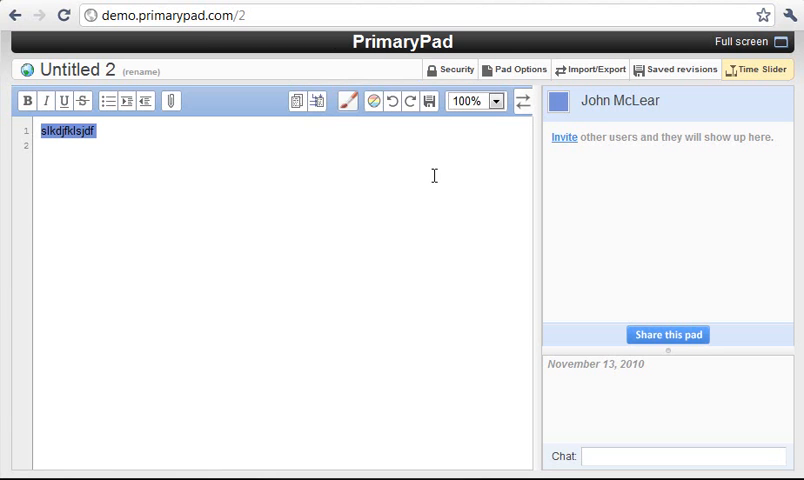
{"action": "mouse_move", "coordinate": [396, 169]}
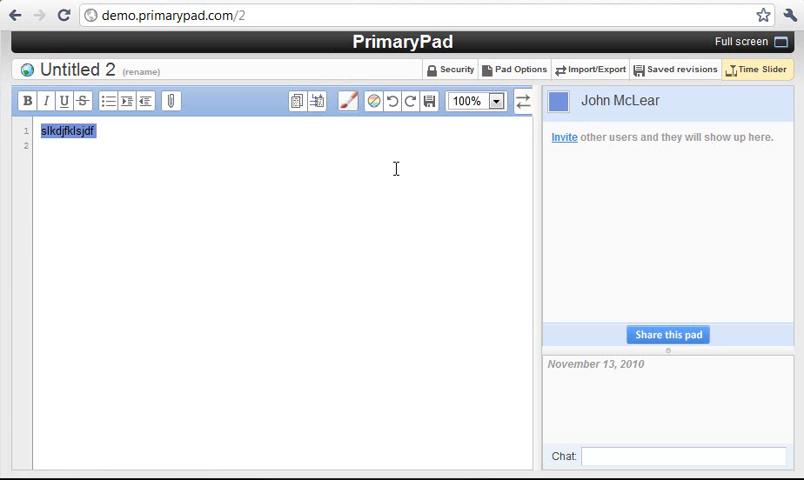
Show Untitled 2's share links and select its editing URL
{"action": "left_click", "coordinate": [667, 334]}
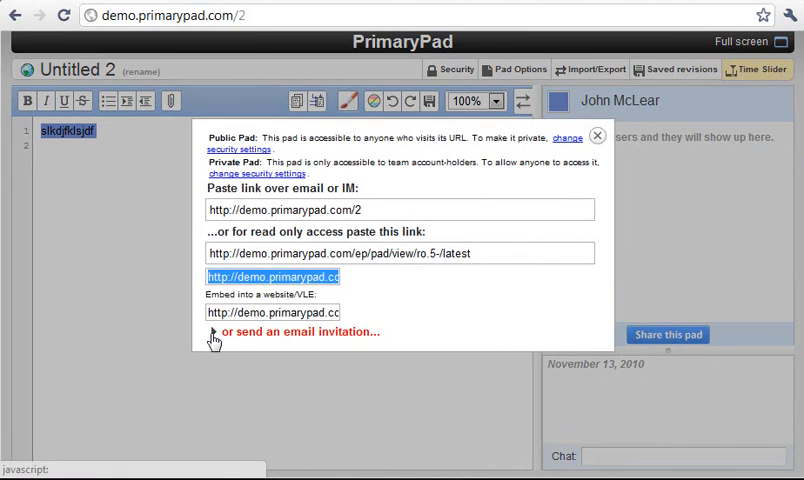
{"action": "mouse_move", "coordinate": [275, 268]}
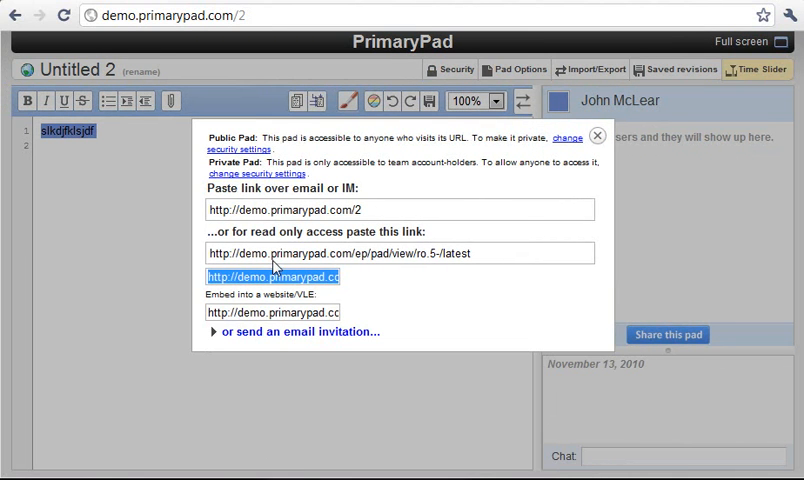
{"action": "mouse_move", "coordinate": [372, 235]}
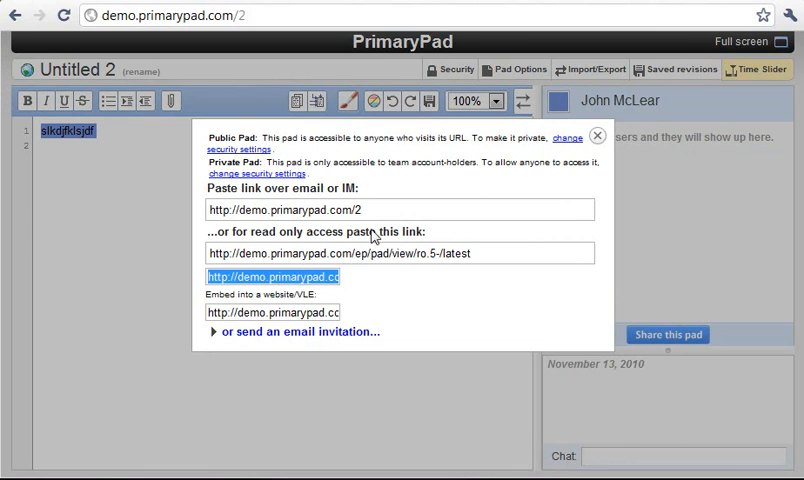
{"action": "double_click", "coordinate": [299, 210]}
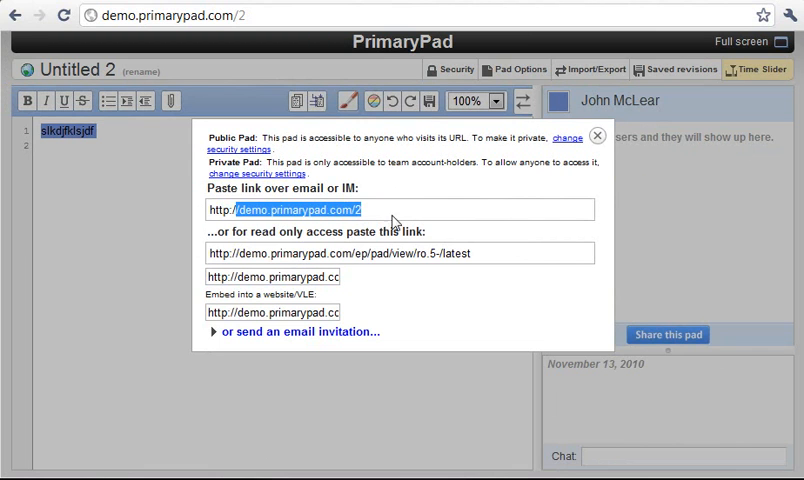
{"action": "left_click", "coordinate": [597, 135]}
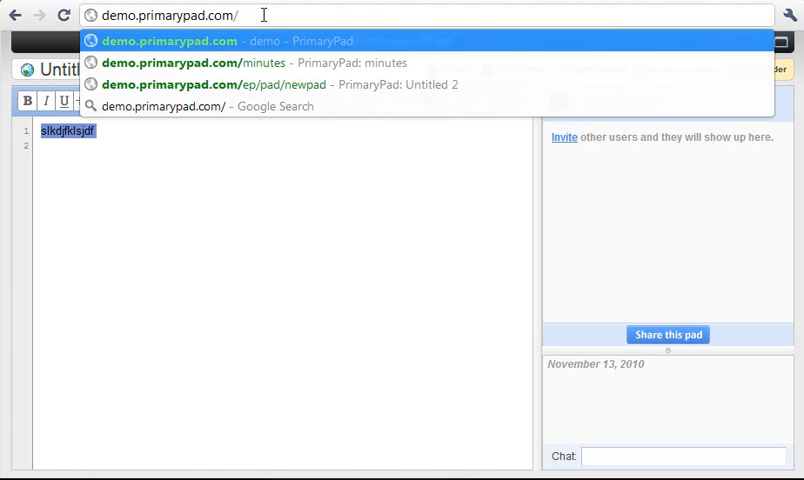
Go to demo.primarypad.com/cooking, confirm creating the pad, and show its access settings
{"action": "type", "text": "cooking"}
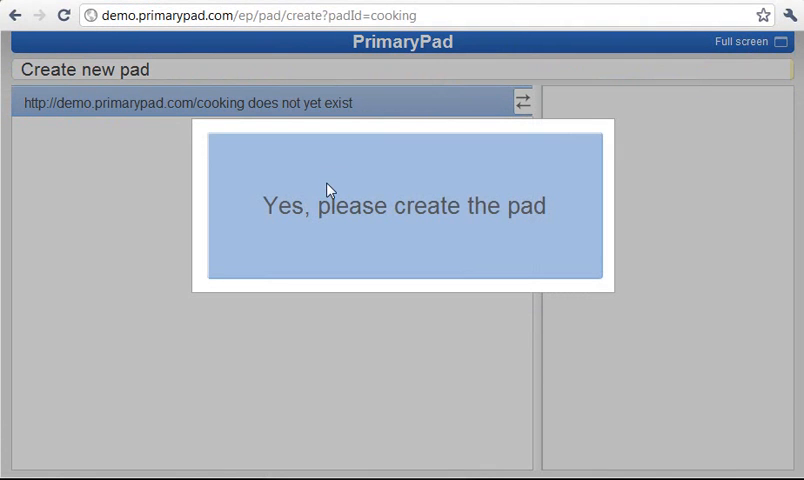
{"action": "left_click", "coordinate": [402, 206]}
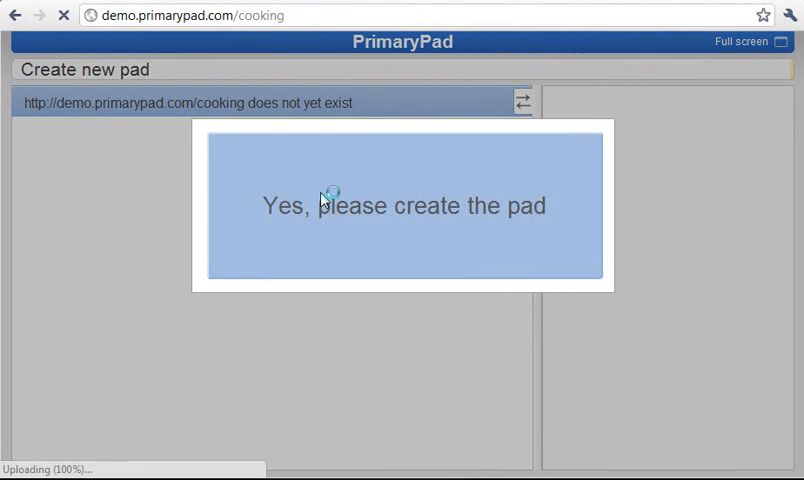
{"action": "left_click", "coordinate": [402, 206]}
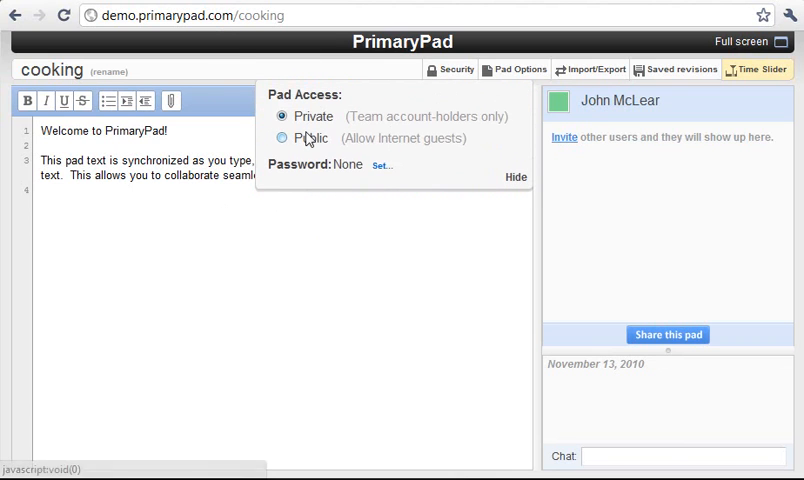
Make the cooking pad Public, save its password, and hide the access settings
{"action": "left_click", "coordinate": [282, 138]}
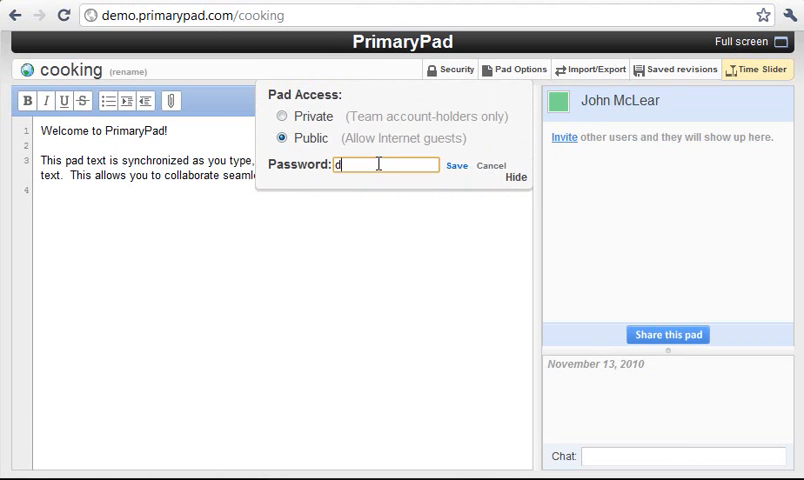
{"action": "left_click", "coordinate": [456, 165]}
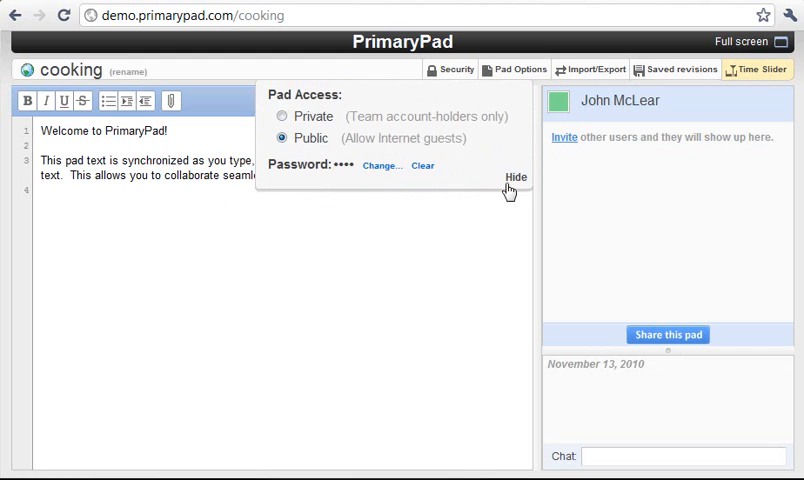
{"action": "left_click", "coordinate": [515, 177]}
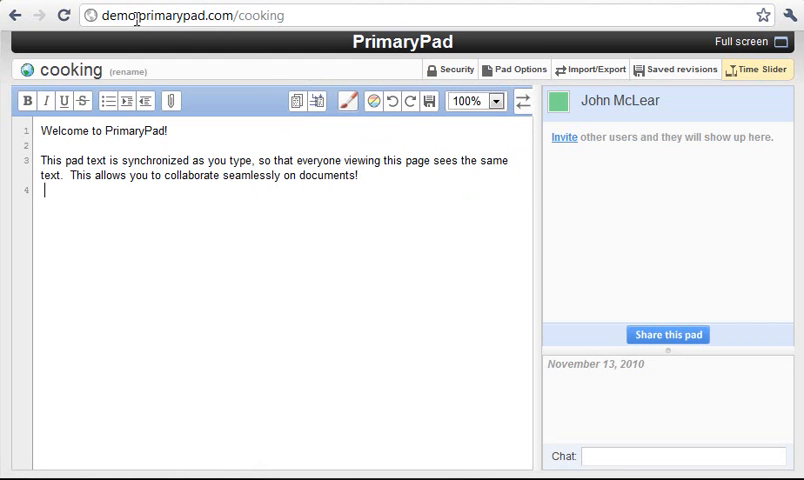